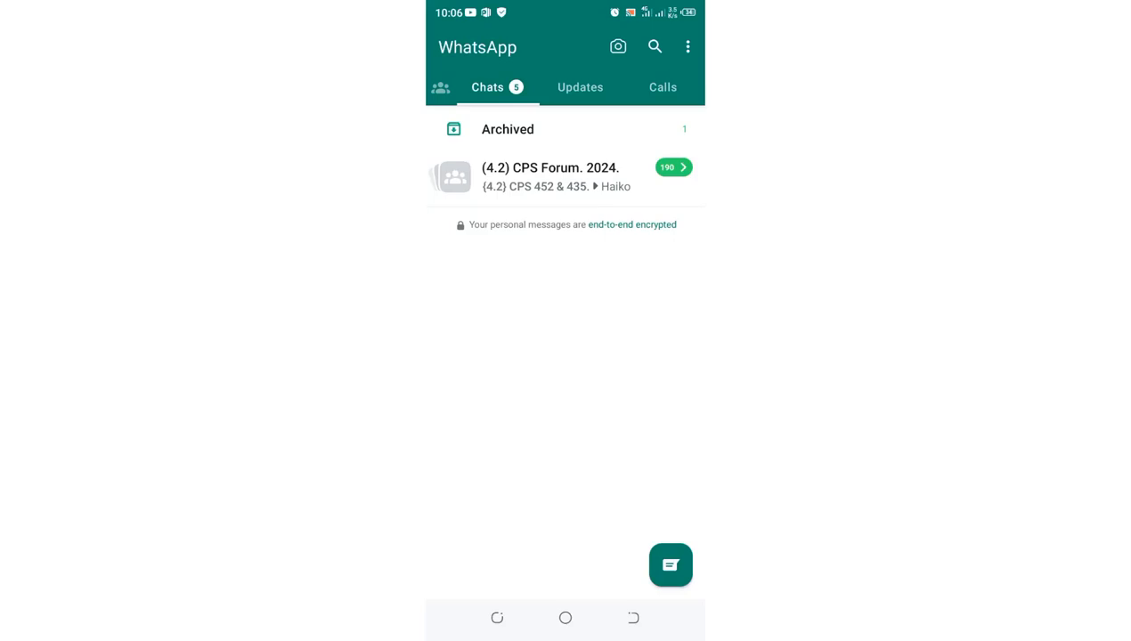
From WhatsApp's three-dot menu, go to Settings and choose the Privacy section.
{"action": "left_click", "coordinate": [691, 46]}
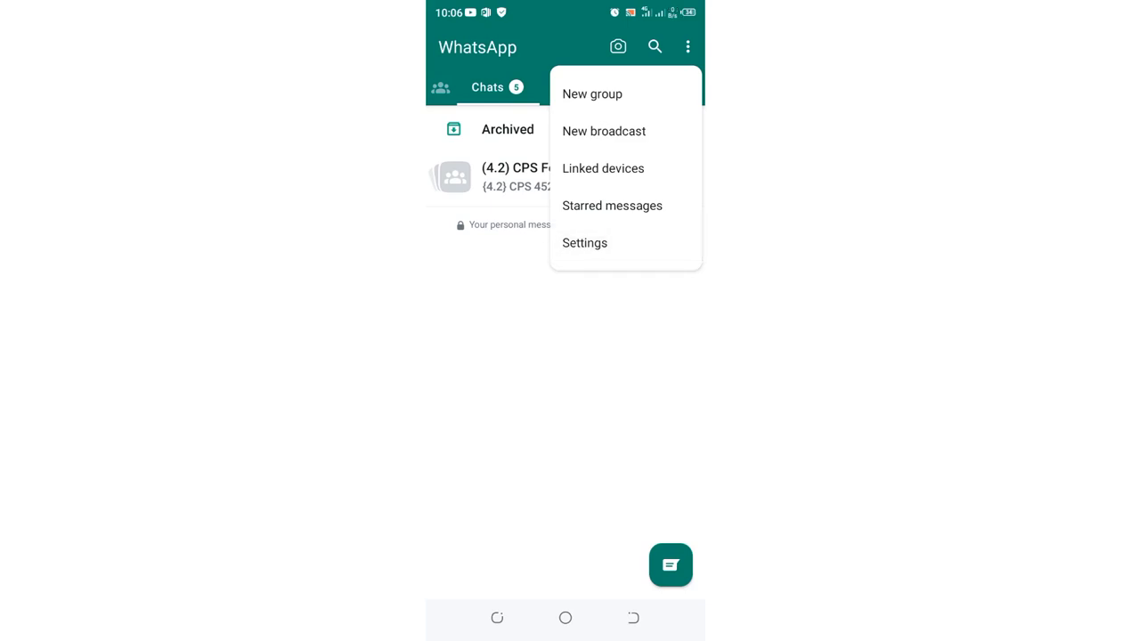
{"action": "left_click", "coordinate": [585, 242]}
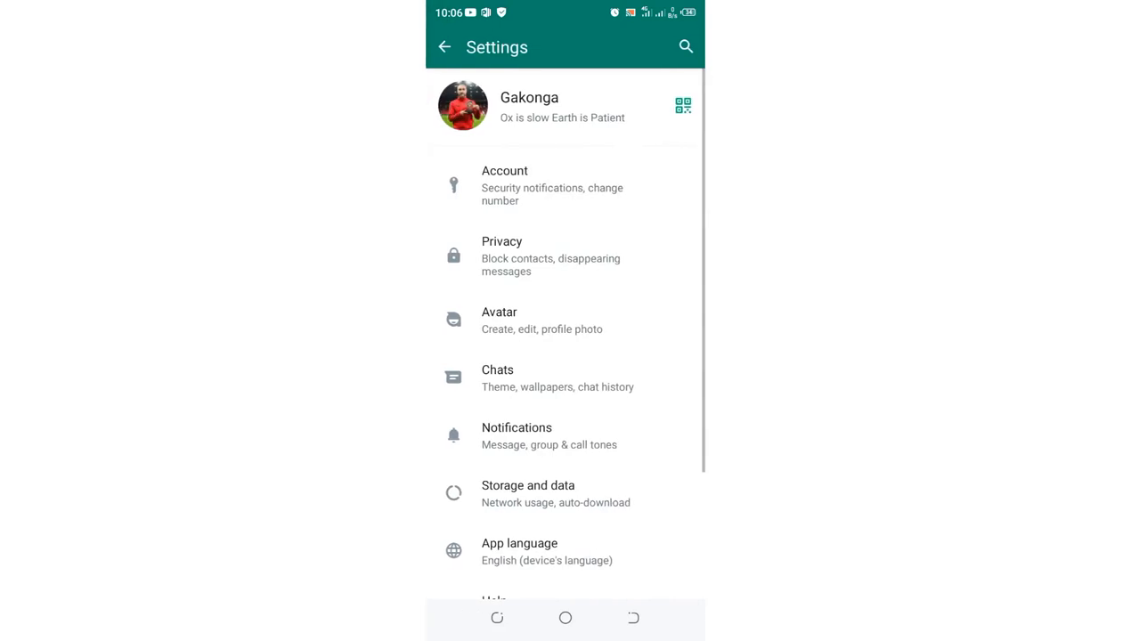
{"action": "left_click", "coordinate": [565, 257]}
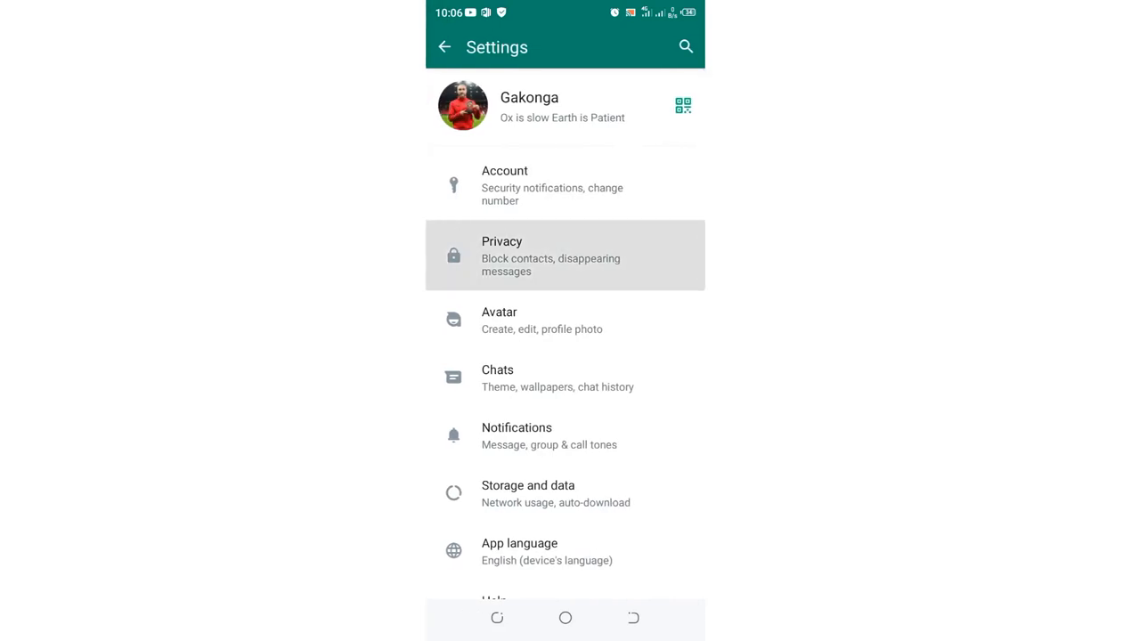
Scroll down Privacy and open the Fingerprint lock page, still disabled.
{"action": "left_click", "coordinate": [564, 257]}
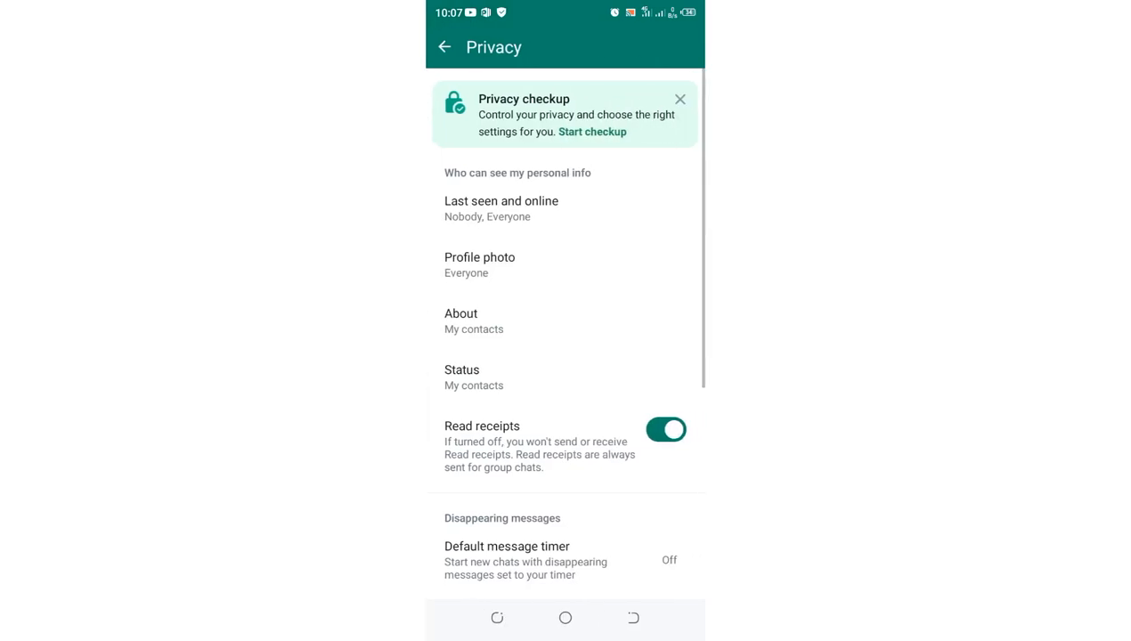
{"action": "scroll", "scroll_direction": "down", "scroll_amount": 3}
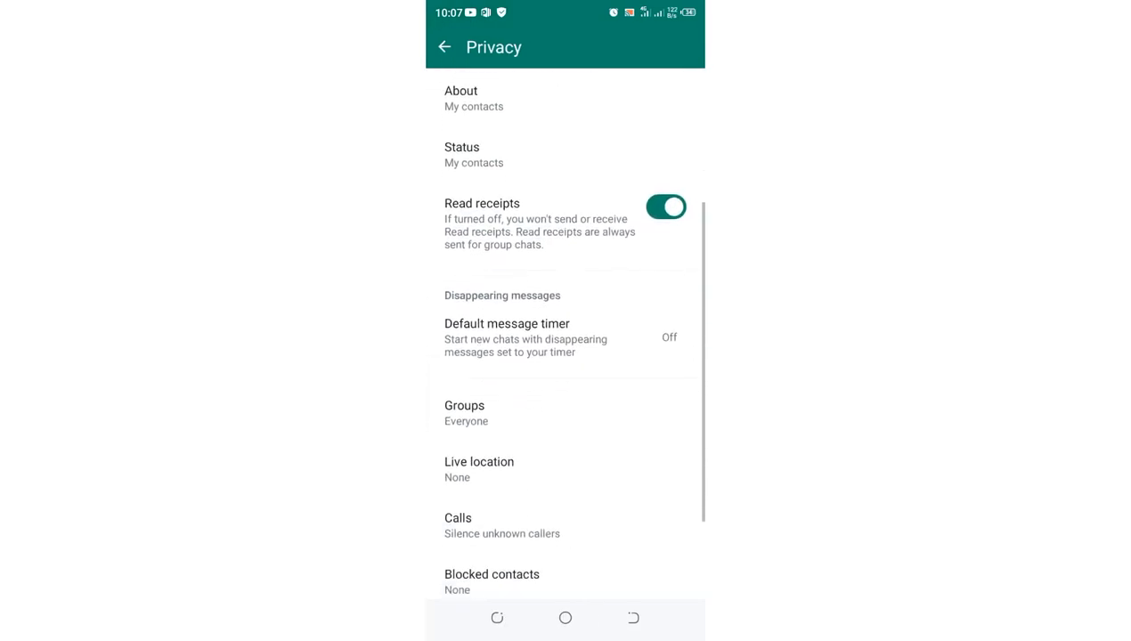
{"action": "scroll", "scroll_direction": "down", "scroll_amount": 3}
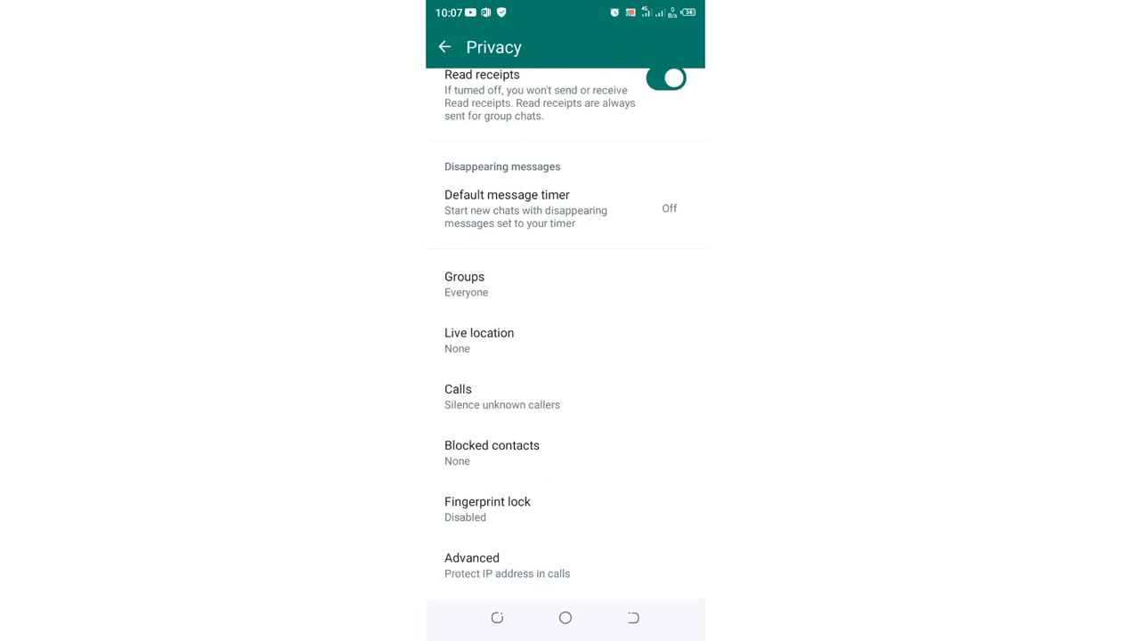
{"action": "left_click", "coordinate": [488, 503]}
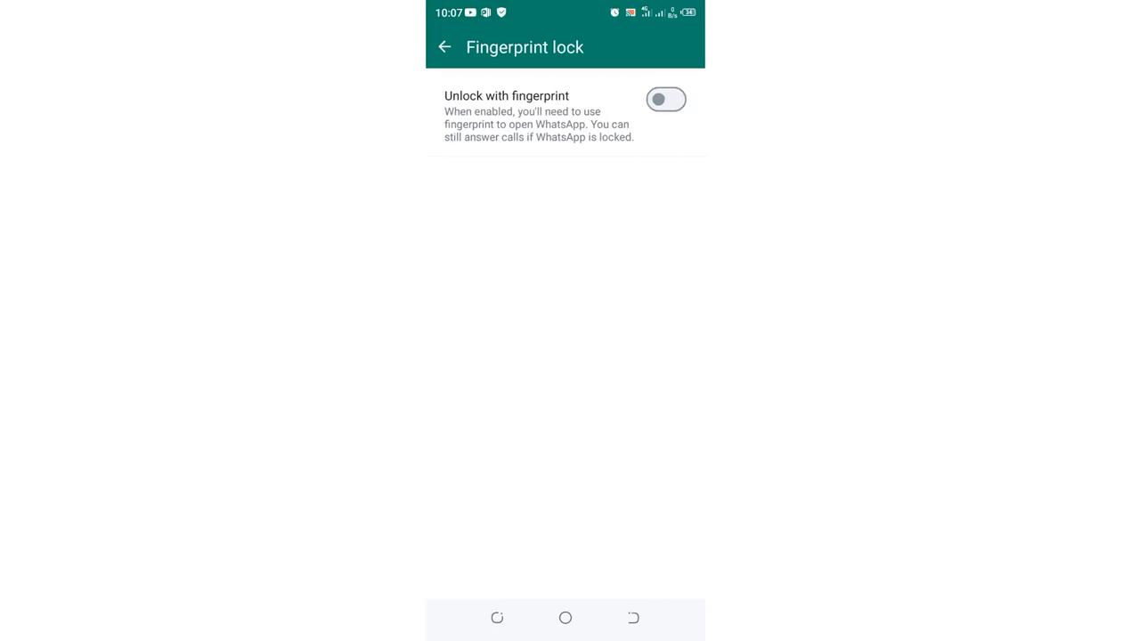
Enable Unlock with fingerprint and confirm it, leaving auto-lock at 1 minute.
{"action": "left_click", "coordinate": [670, 98]}
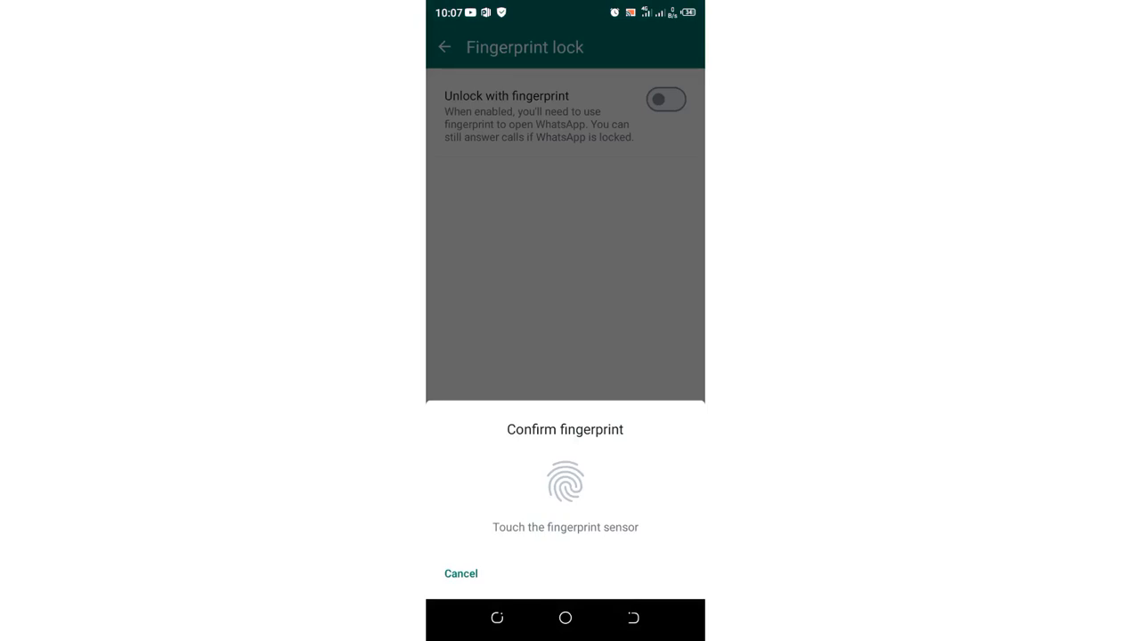
{"action": "left_click", "coordinate": [565, 479]}
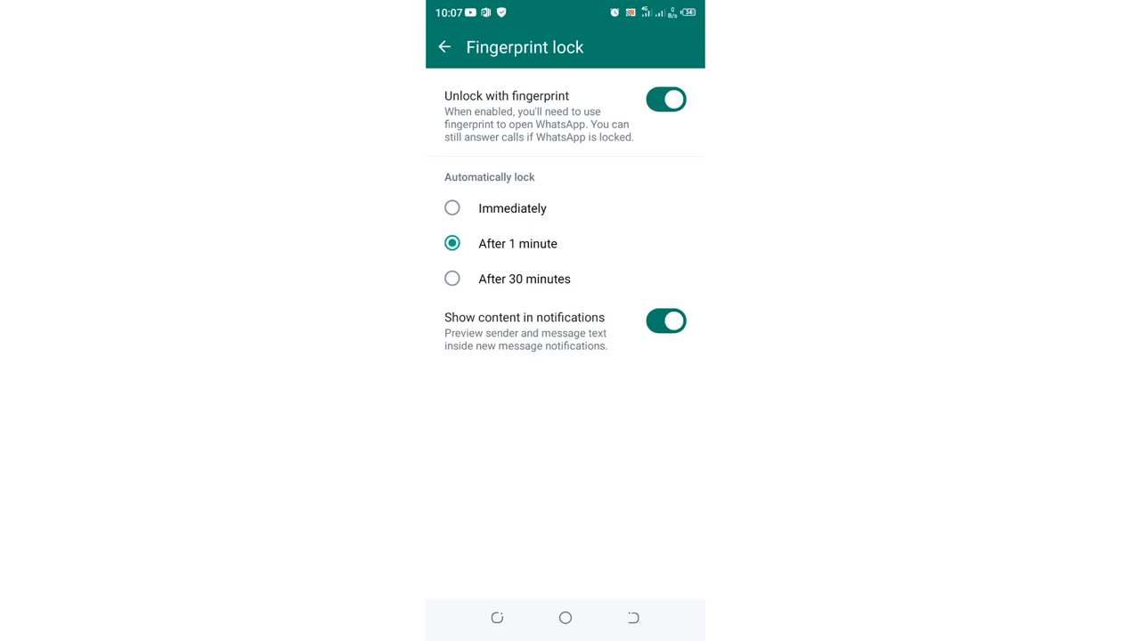
Set Automatically lock to Immediately, then leave WhatsApp for the app drawer.
{"action": "left_click", "coordinate": [452, 207]}
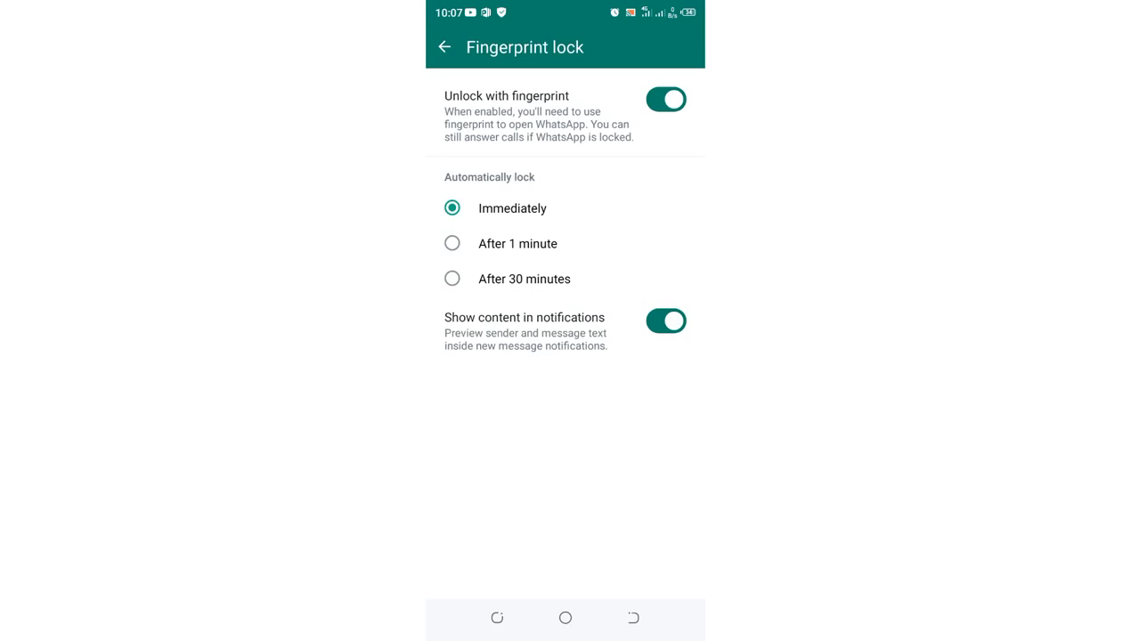
{"action": "left_click", "coordinate": [445, 46]}
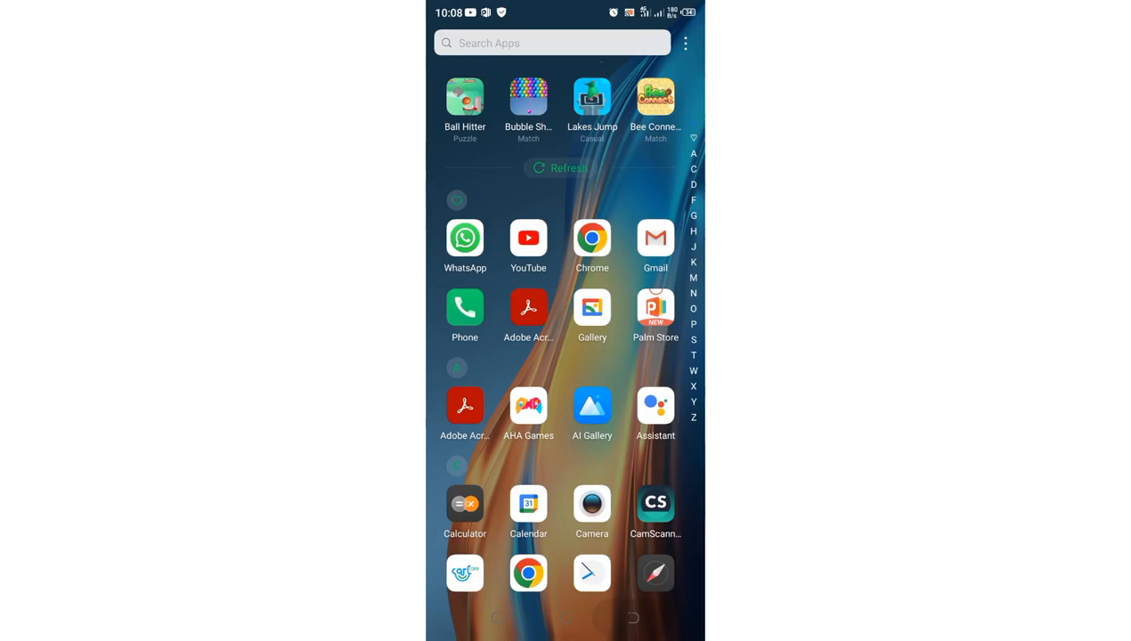
Reopen WhatsApp, unlock it by fingerprint into the chats list, then return to the apps.
{"action": "scroll", "scroll_direction": "down", "scroll_amount": 3}
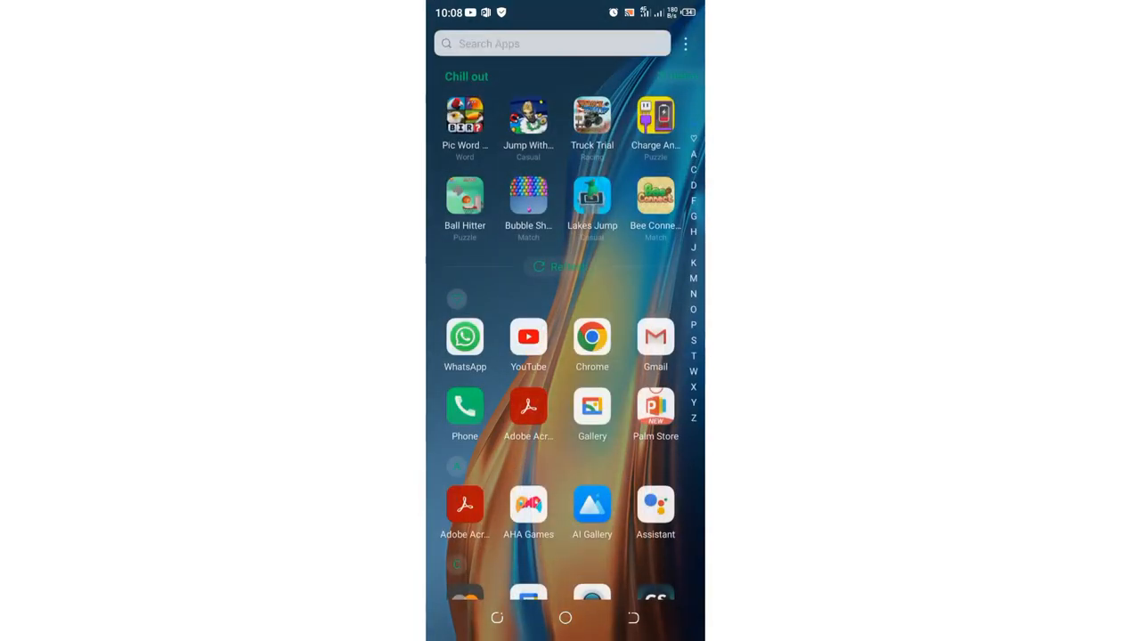
{"action": "left_click", "coordinate": [465, 337]}
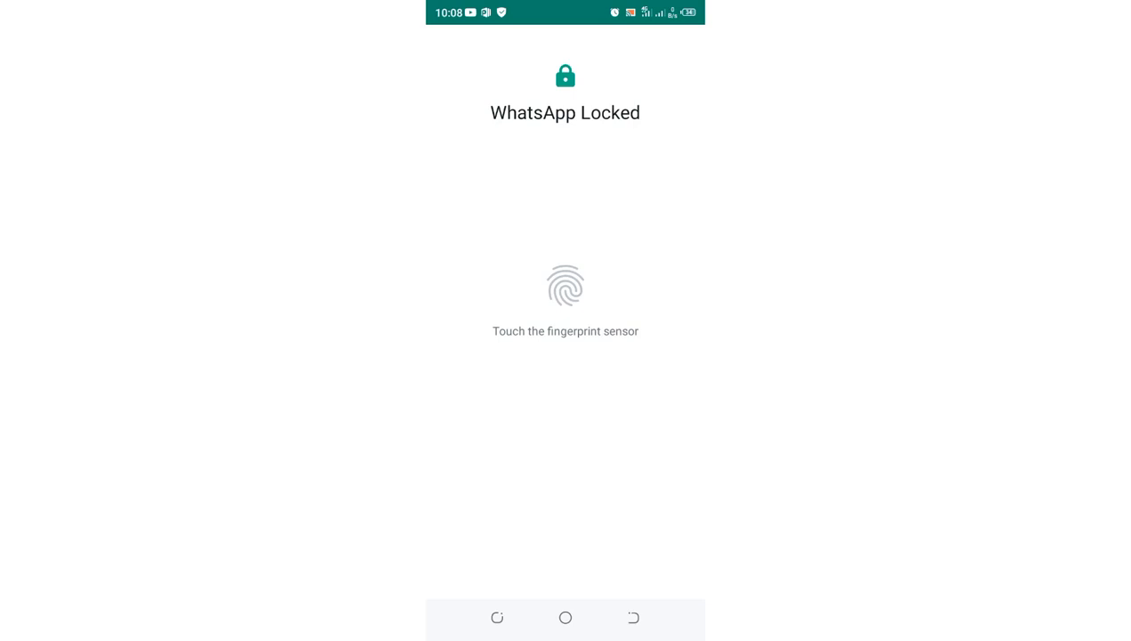
{"action": "left_click", "coordinate": [565, 285]}
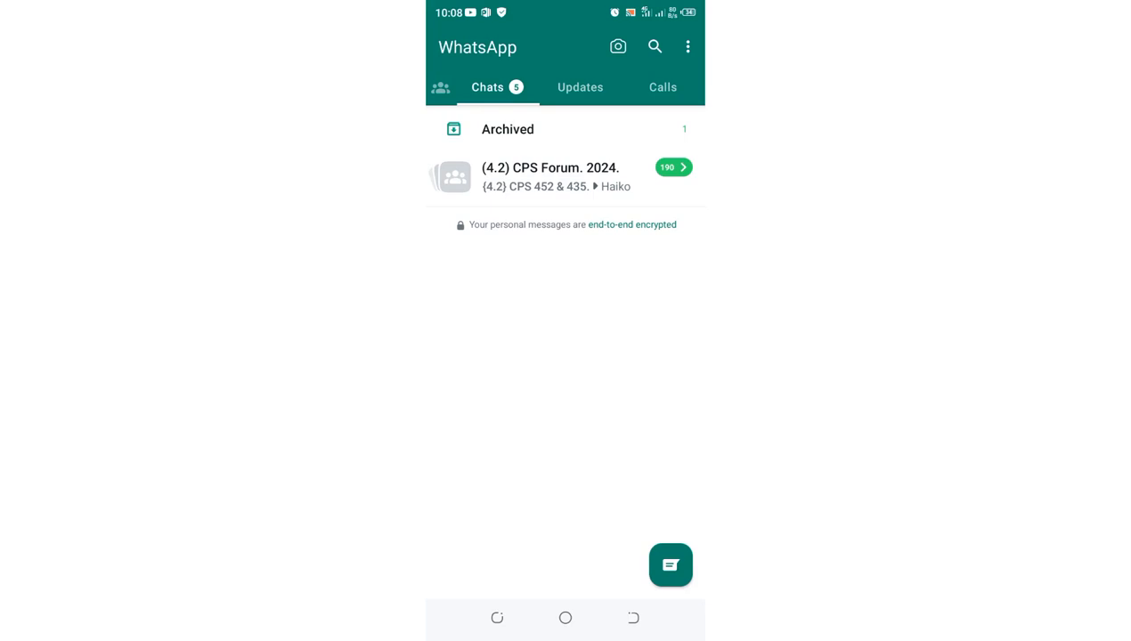
{"action": "left_click", "coordinate": [564, 618]}
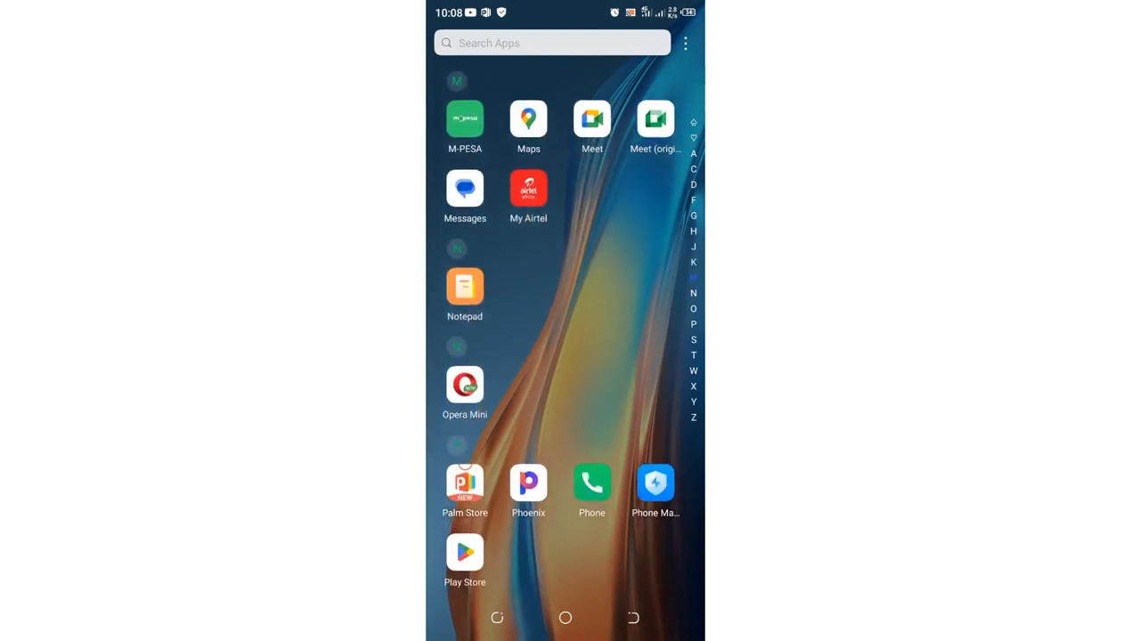
Launch Phone Master from the app drawer, landing on its home screen.
{"action": "scroll", "scroll_direction": "down", "scroll_amount": 3}
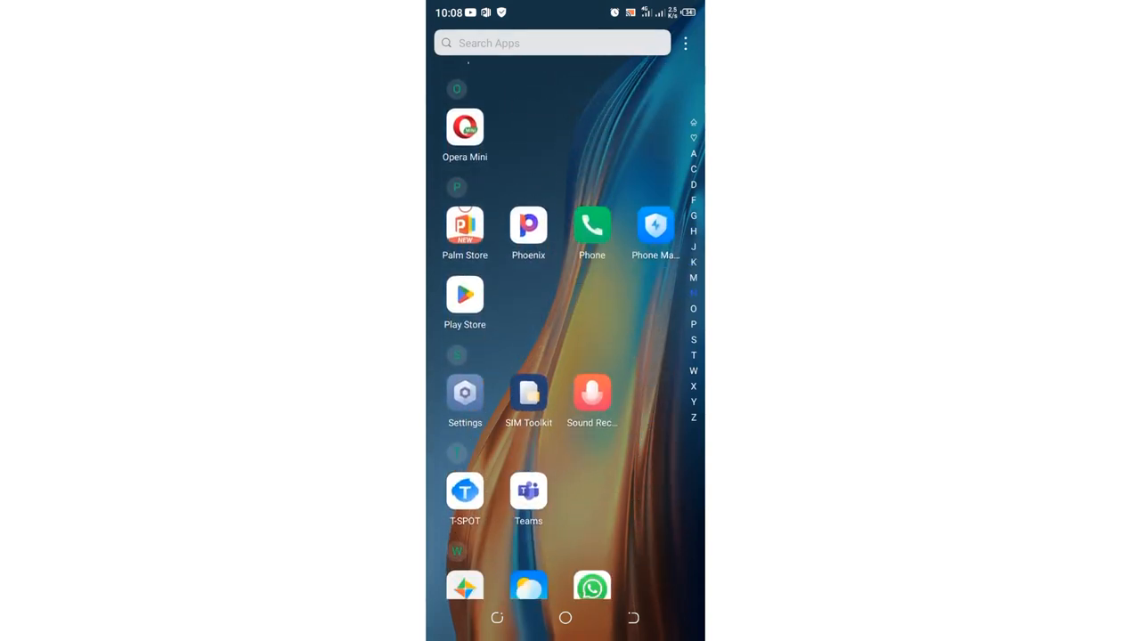
{"action": "left_click", "coordinate": [655, 224]}
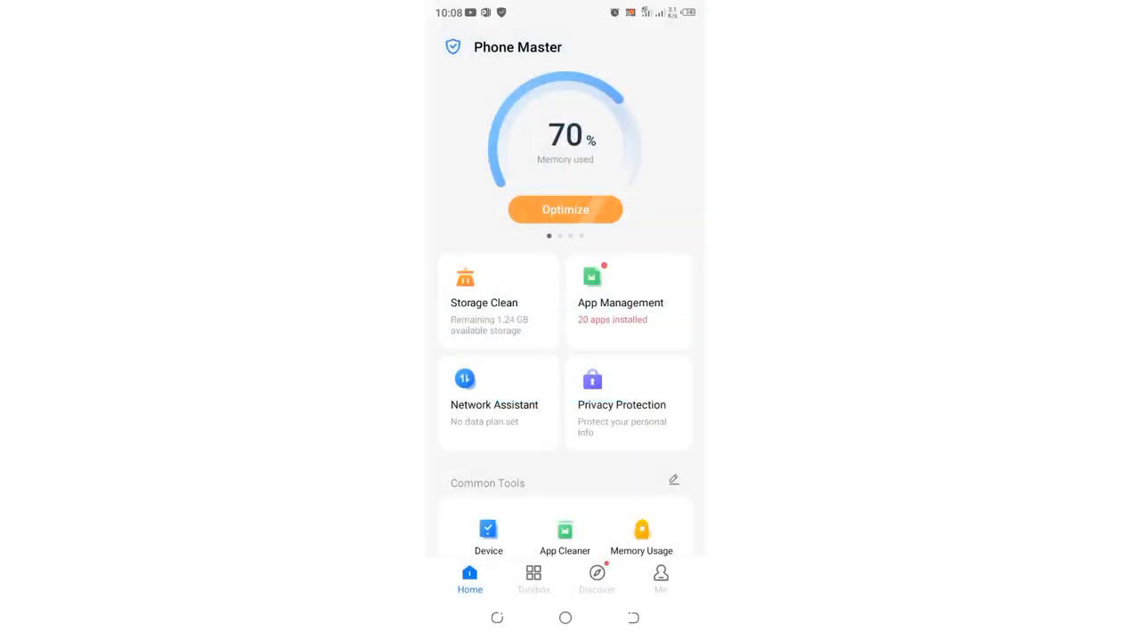
Go to App Lock under Common Tools, listing all installed apps unlocked.
{"action": "scroll", "scroll_direction": "down", "scroll_amount": 3}
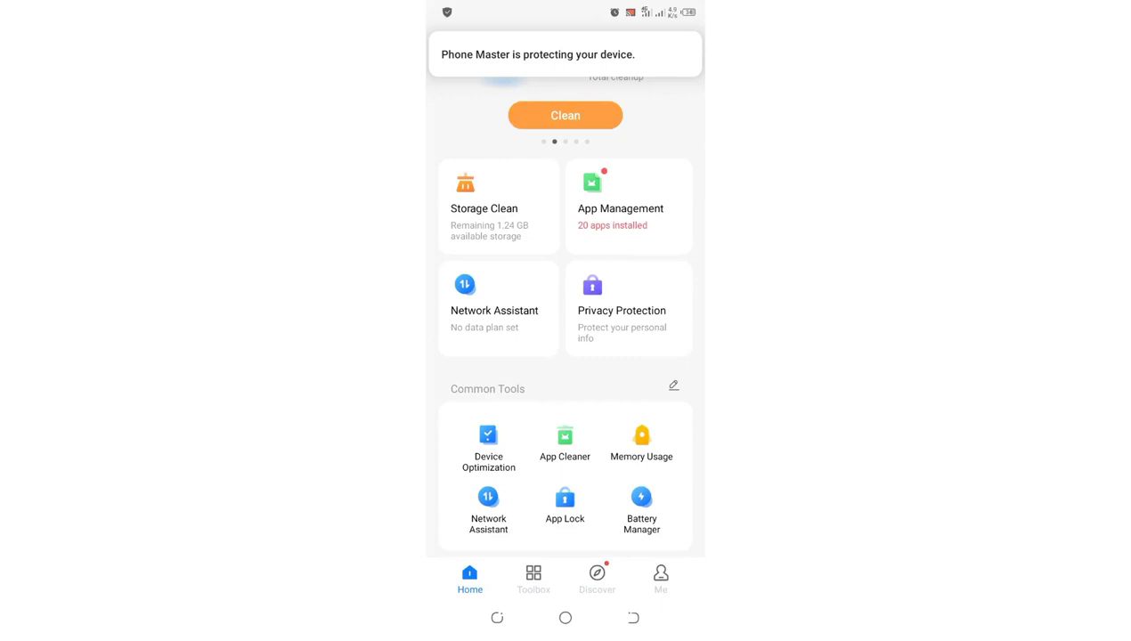
{"action": "left_click", "coordinate": [564, 502]}
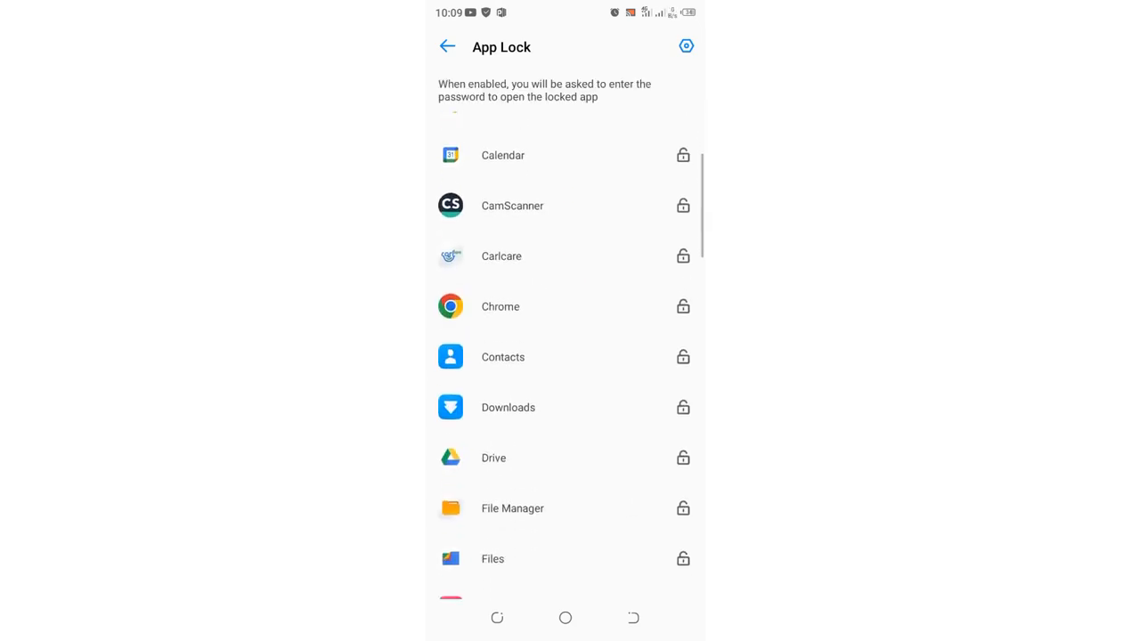
Scroll the App Lock list to WhatsApp and switch its padlock on.
{"action": "scroll", "scroll_direction": "down", "scroll_amount": 3}
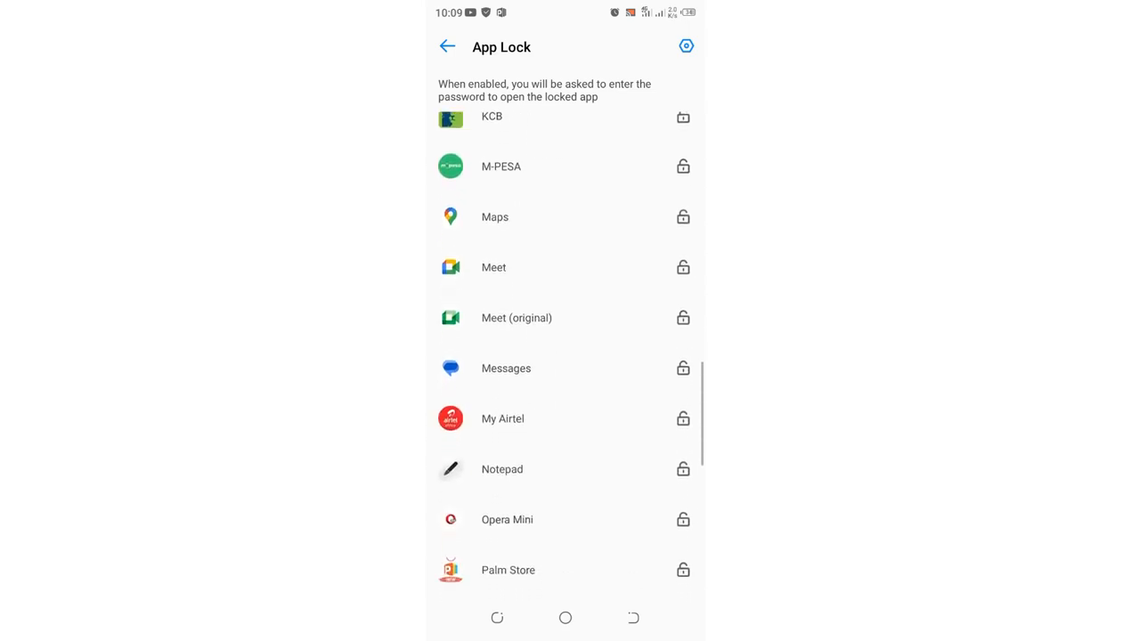
{"action": "scroll", "scroll_direction": "down", "scroll_amount": 3}
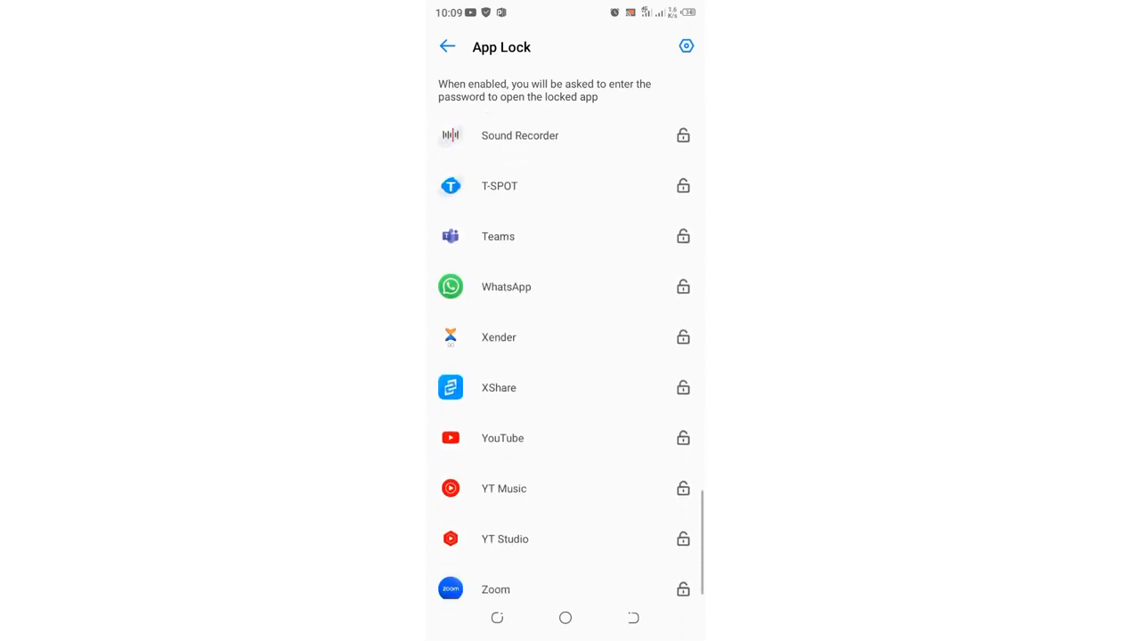
{"action": "scroll", "scroll_direction": "down", "scroll_amount": 3}
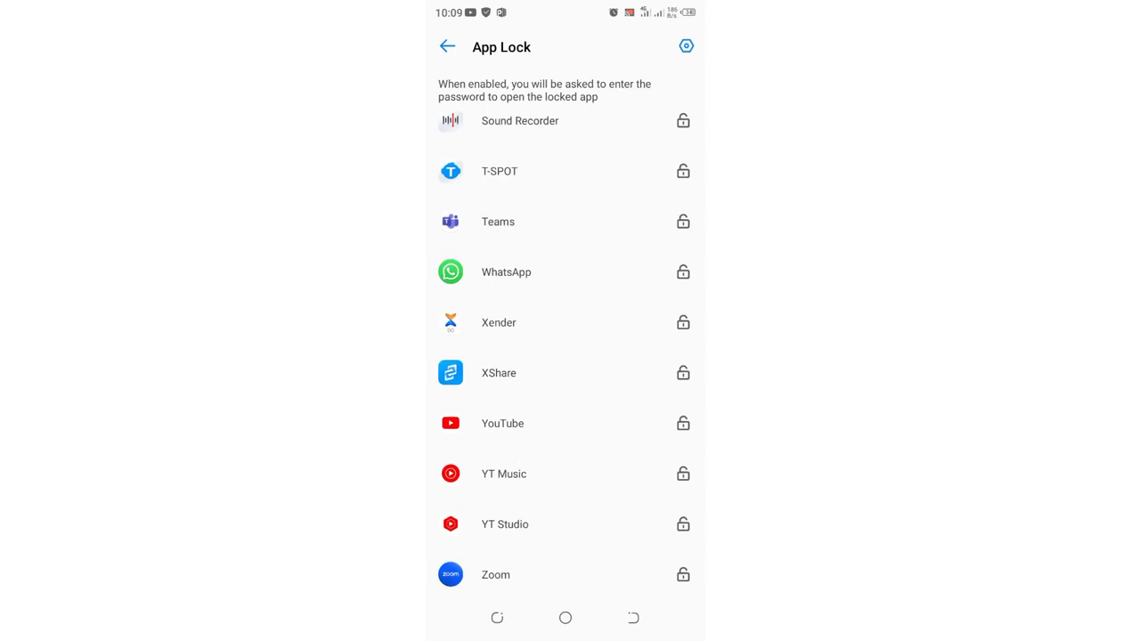
{"action": "left_click", "coordinate": [684, 271]}
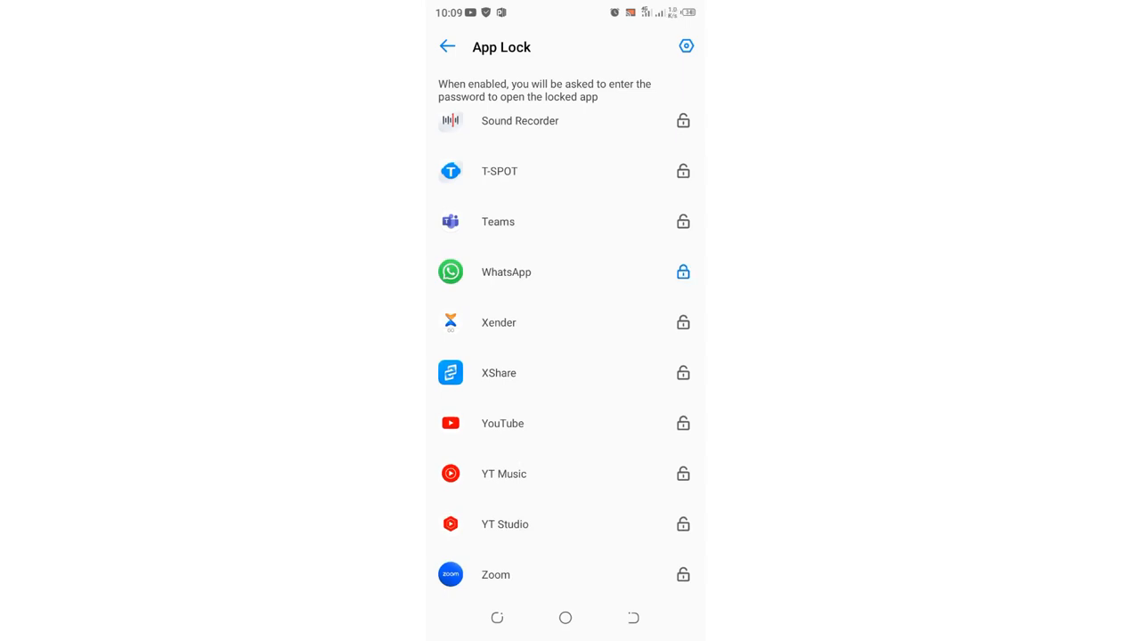